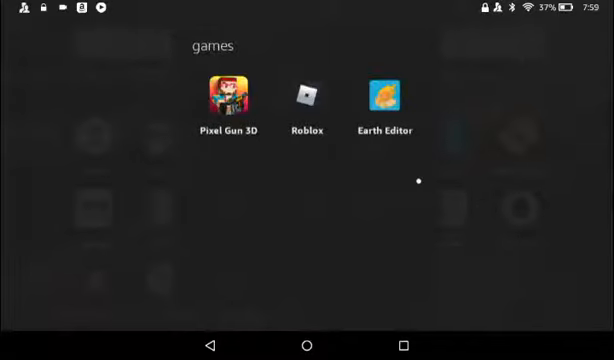
- Pull down the notification shade over the open games folder
click(308, 95)
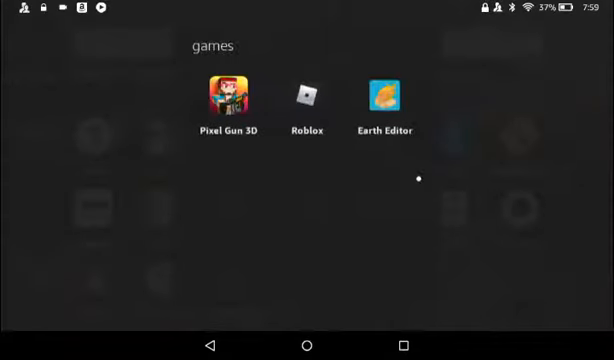
click(227, 94)
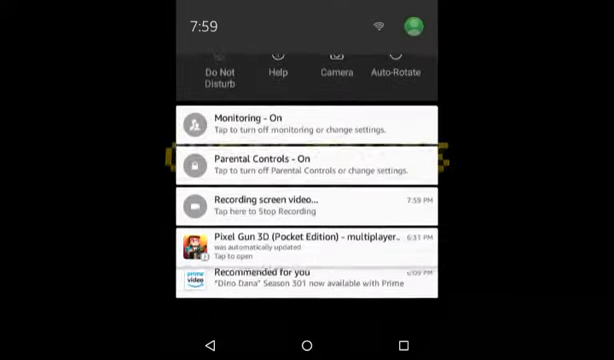
- Dismiss the Parental Controls and Recording screen video notifications
scroll(up, 3)
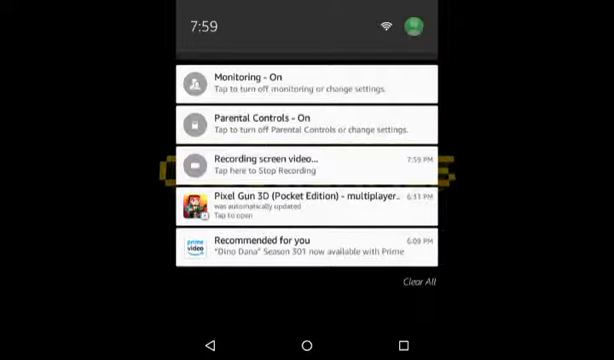
click(300, 204)
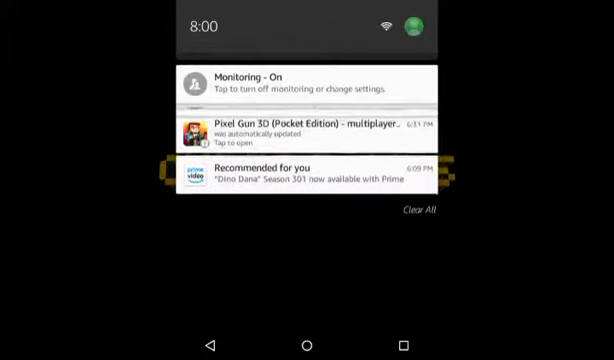
- Launch Pixel Gun 3D from its update notification and wait until loading reaches 90%
click(320, 125)
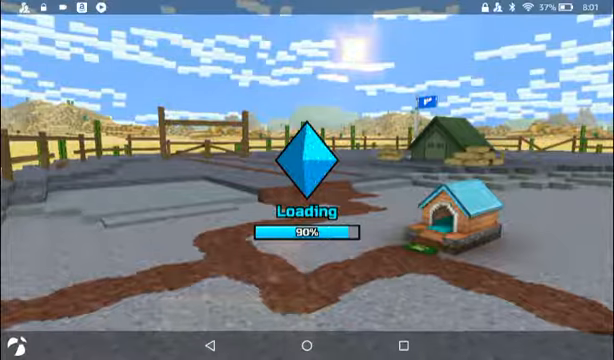
- Leave the Pixel Gun 3D loading screen for Home and scroll the app grid
click(307, 337)
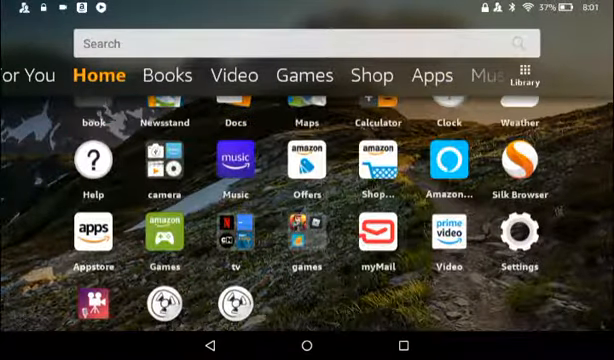
click(153, 164)
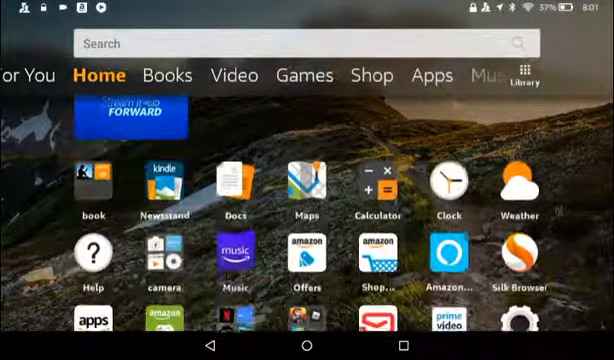
scroll(up, 3)
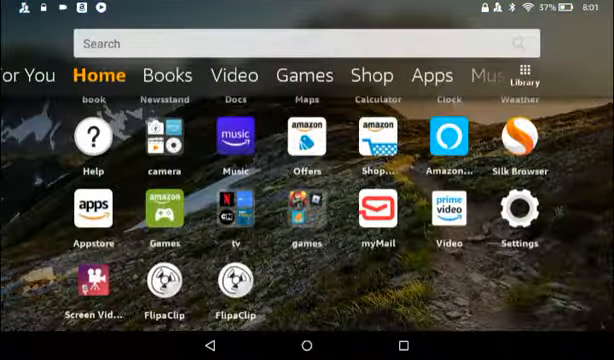